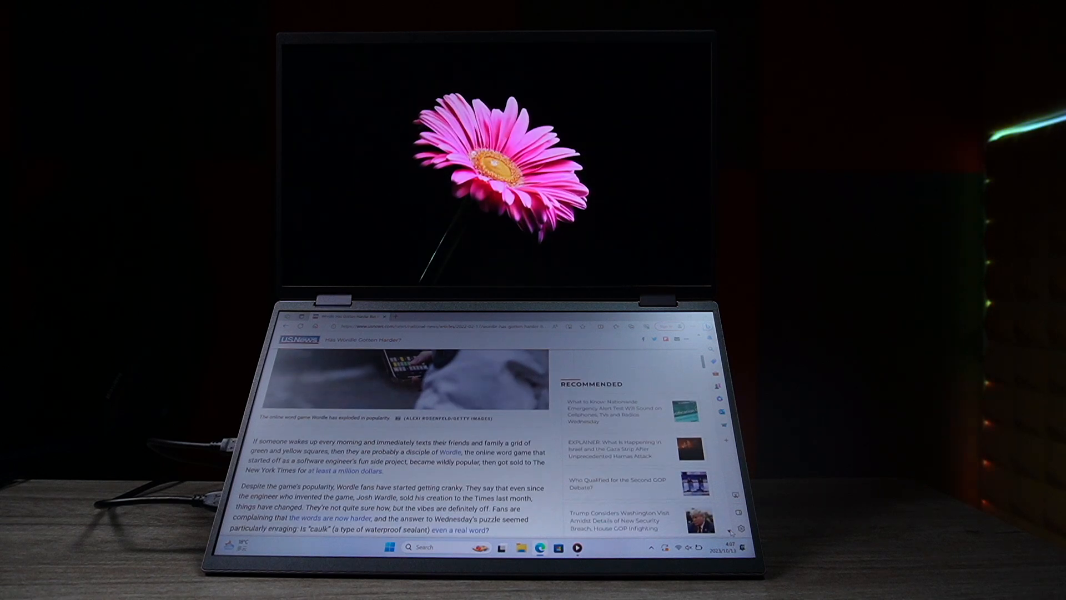
- Browse to the USBDISPLAY removable disk showing LOST.DIR, the macOS dmg and the Windows exe installer
scroll("down", 3)
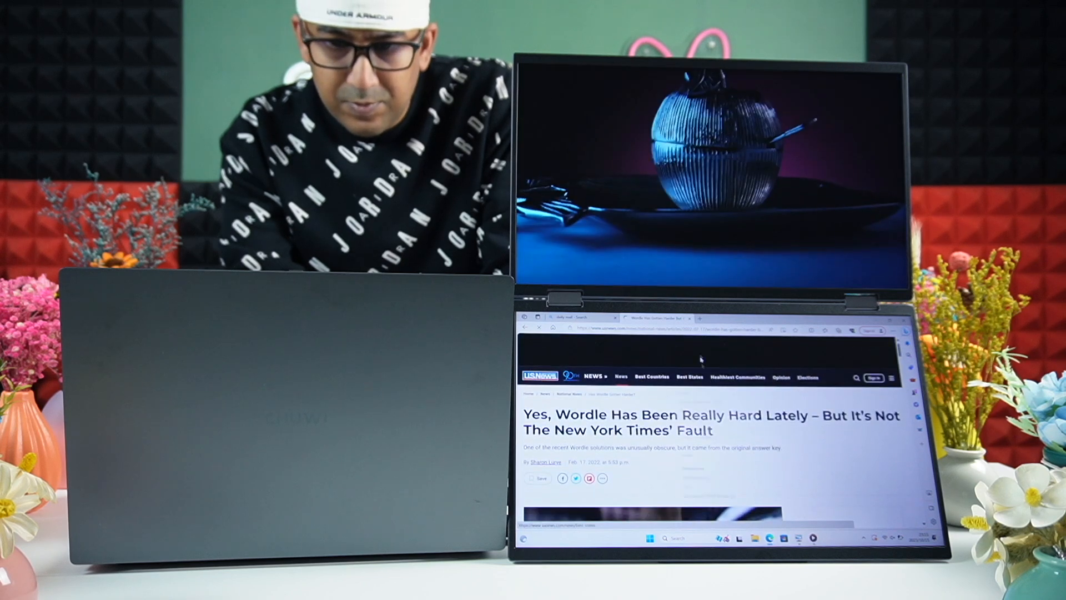
left_click(652, 377)
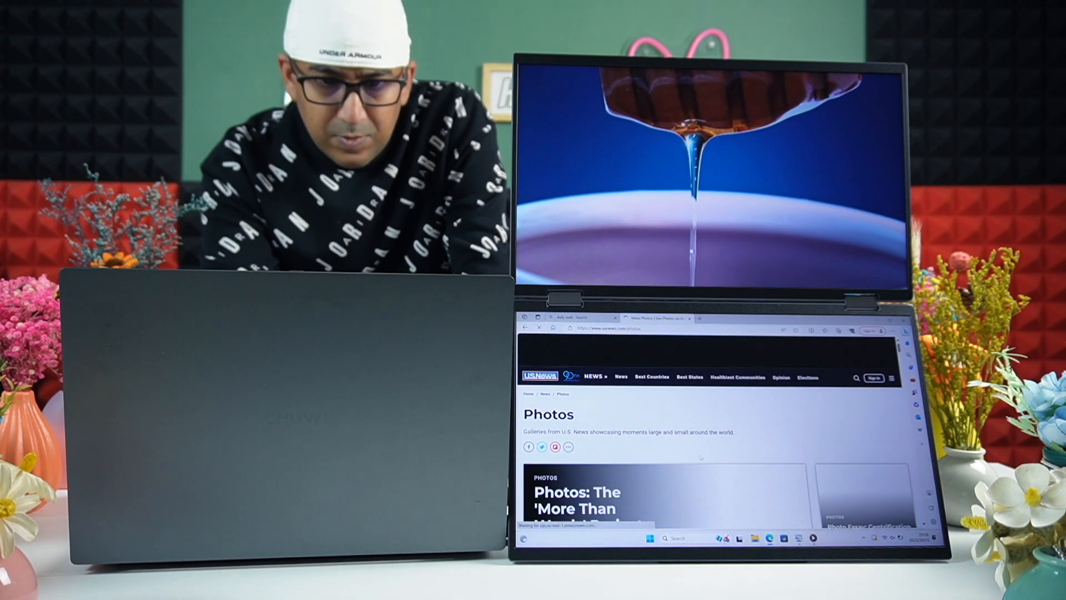
scroll("down", 3)
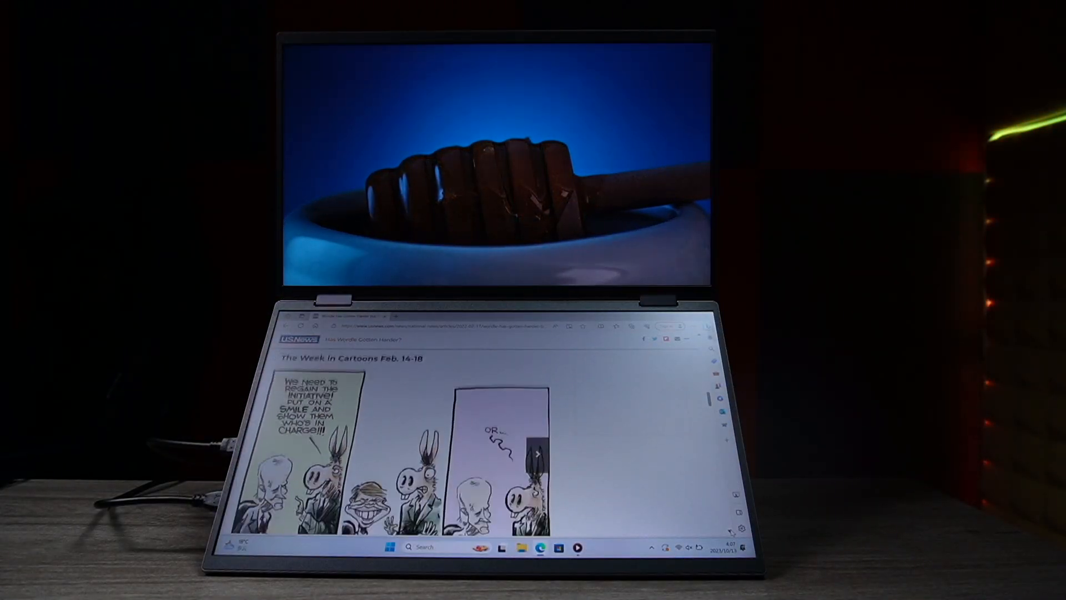
scroll("down", 3)
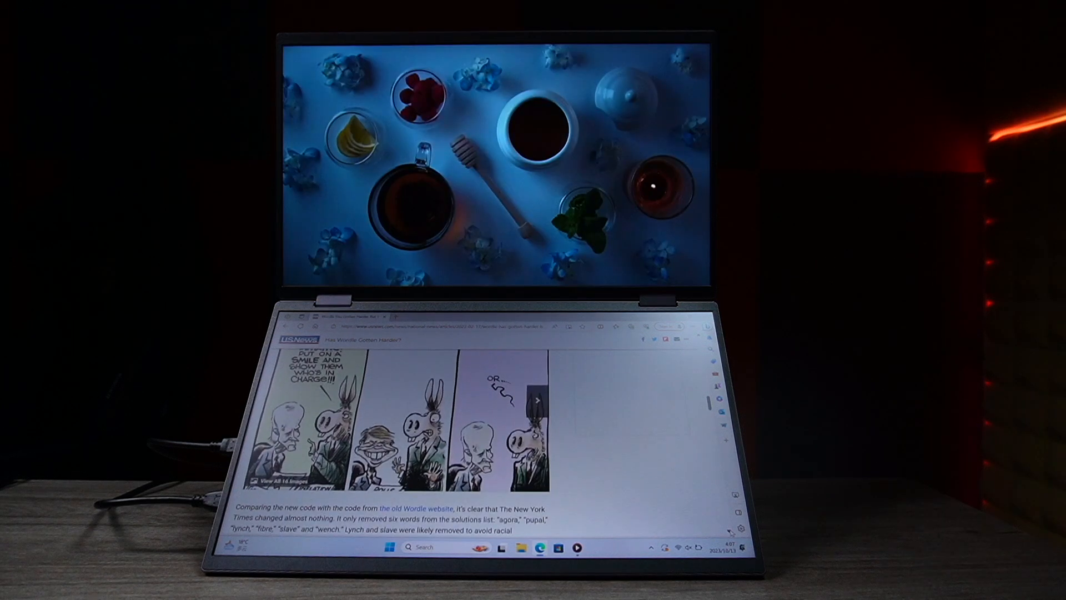
scroll("down", 3)
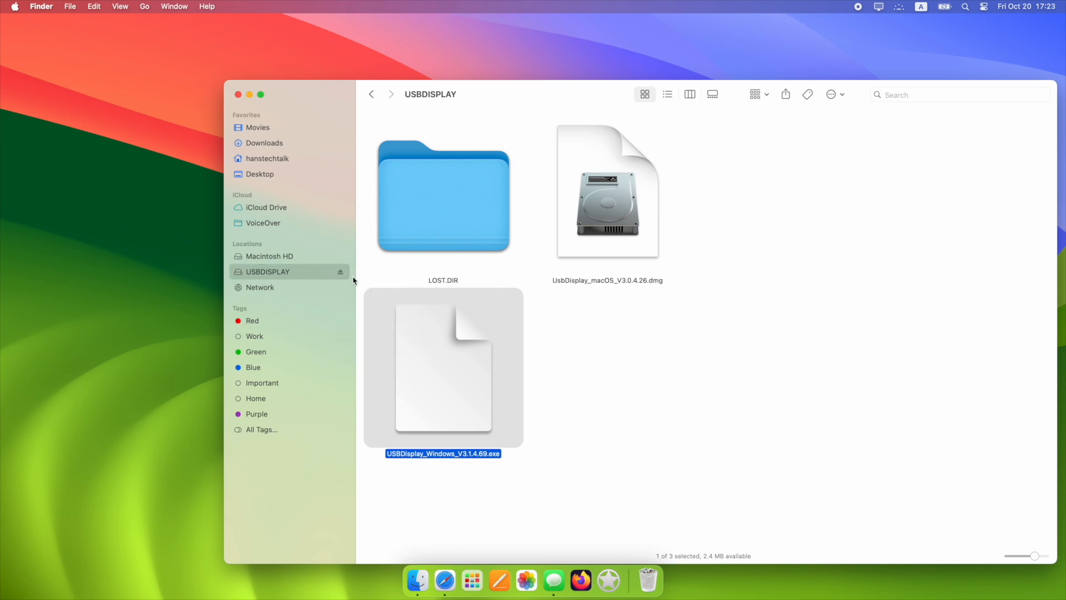
mouse_move(289, 276)
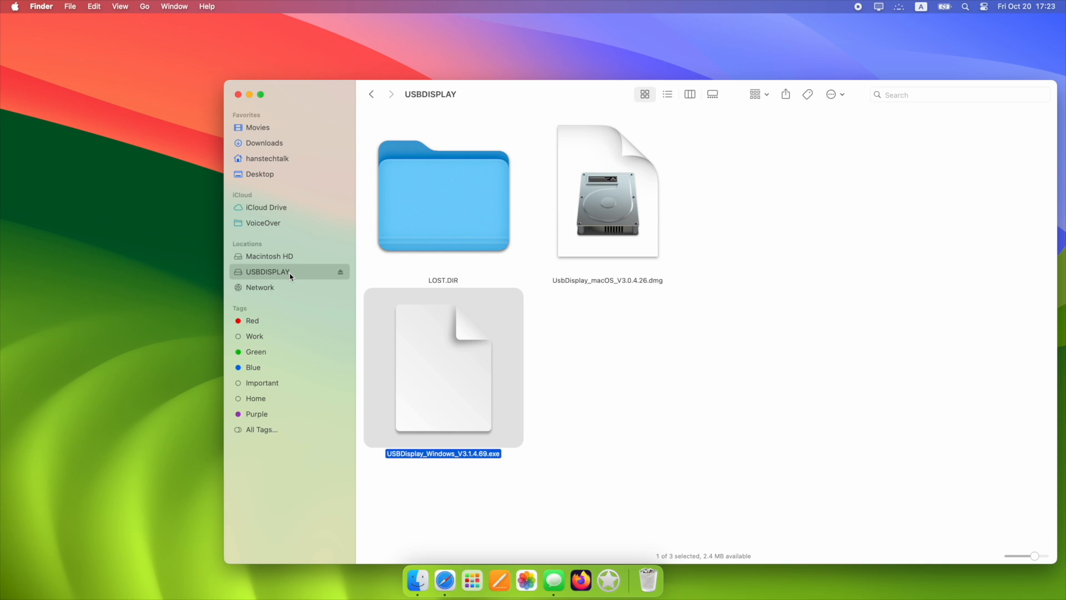
mouse_move(620, 372)
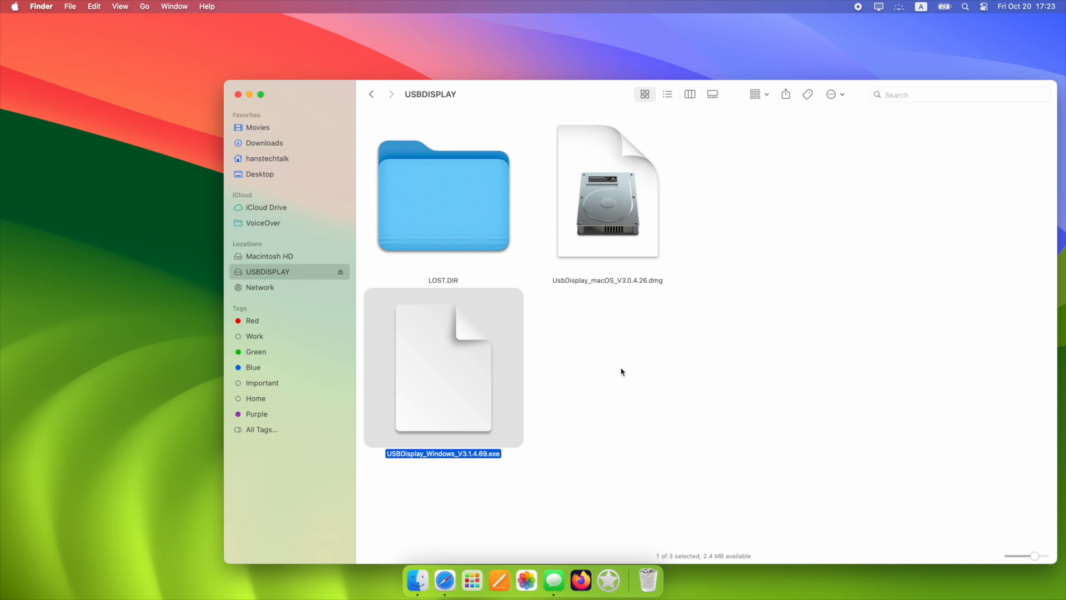
- Mount UsbDisplay_macOS_V3.0.4.26.dmg and select UsbDisplay.pkg in the PACK volume beside the uninstall script
left_click(607, 192)
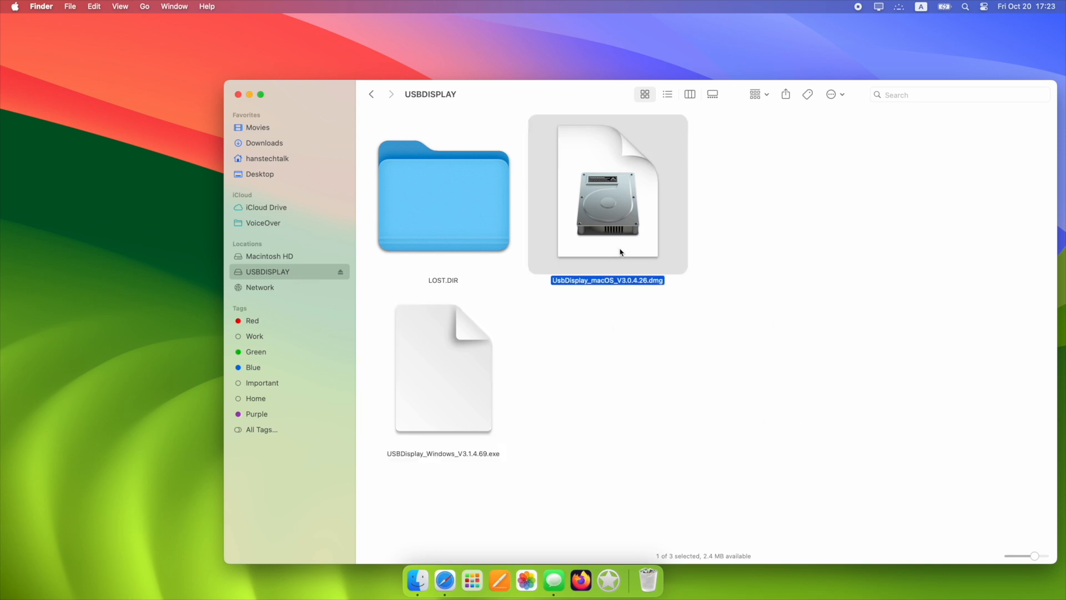
double_click(607, 195)
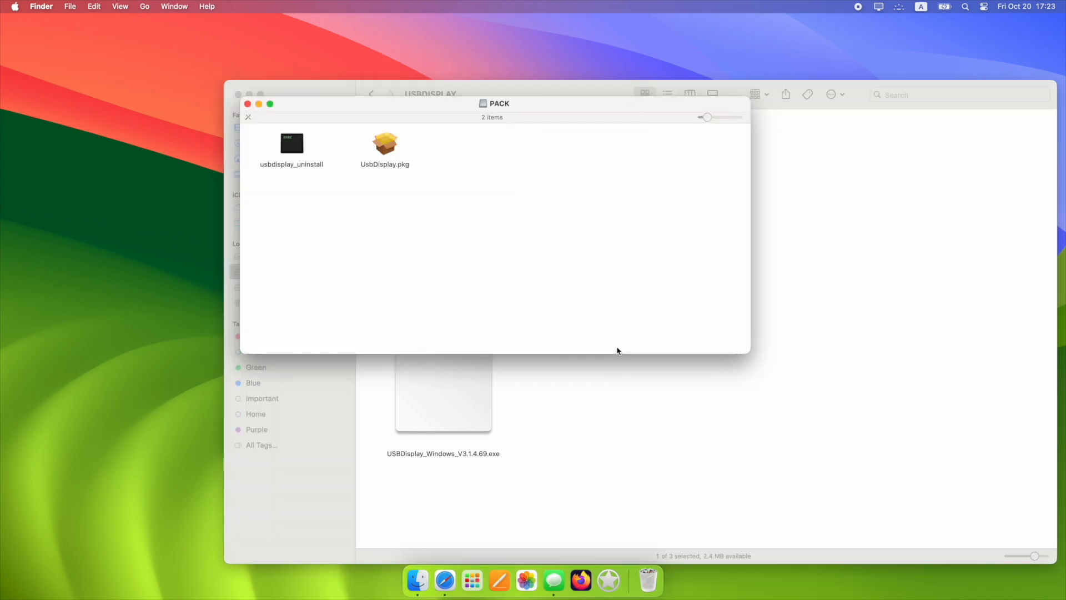
left_click(385, 143)
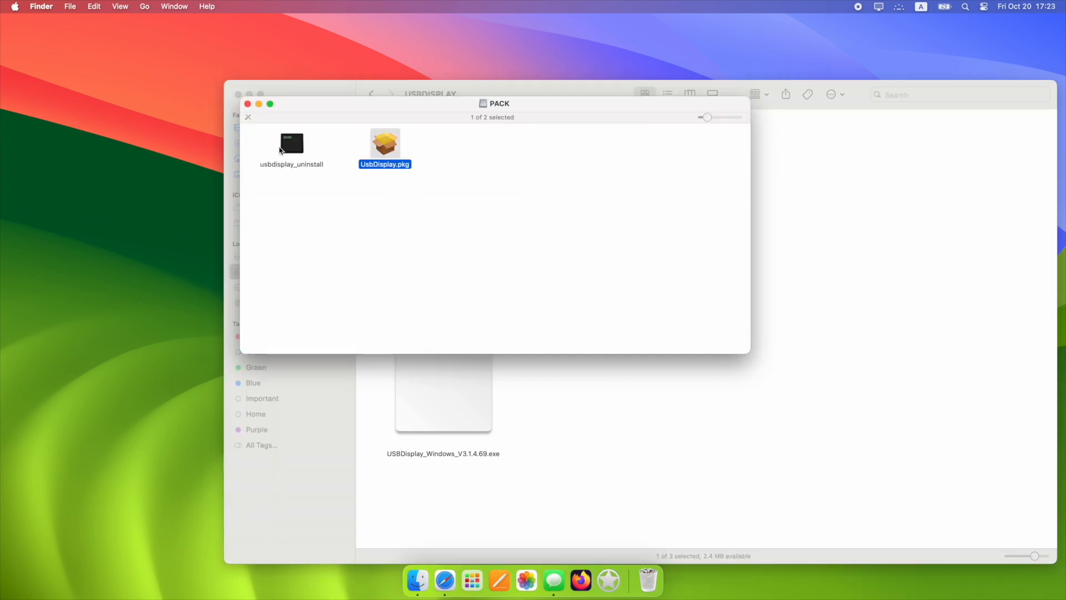
left_click(291, 143)
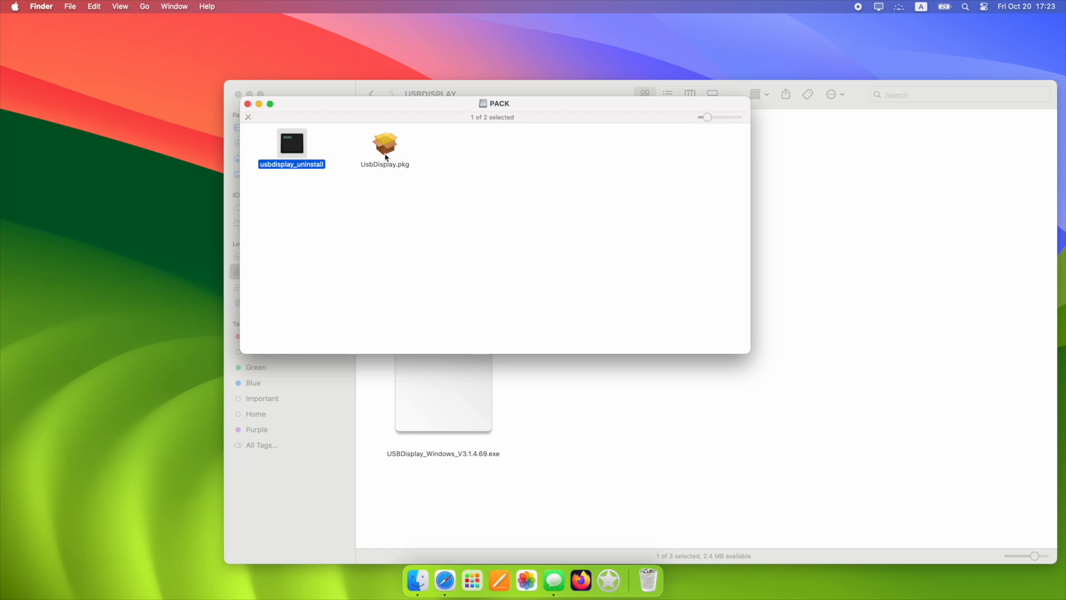
left_click(385, 147)
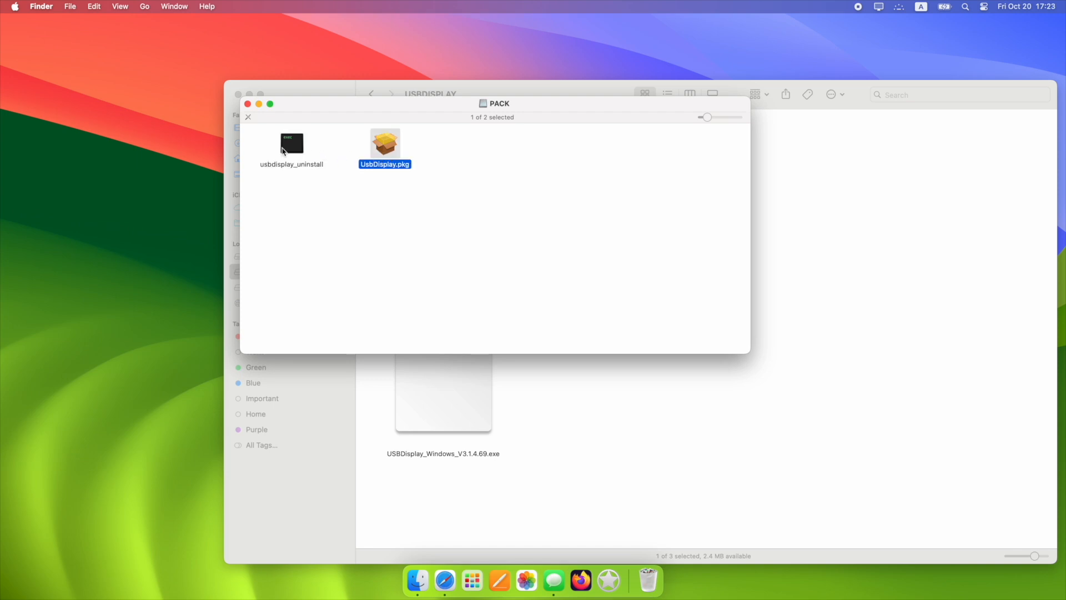